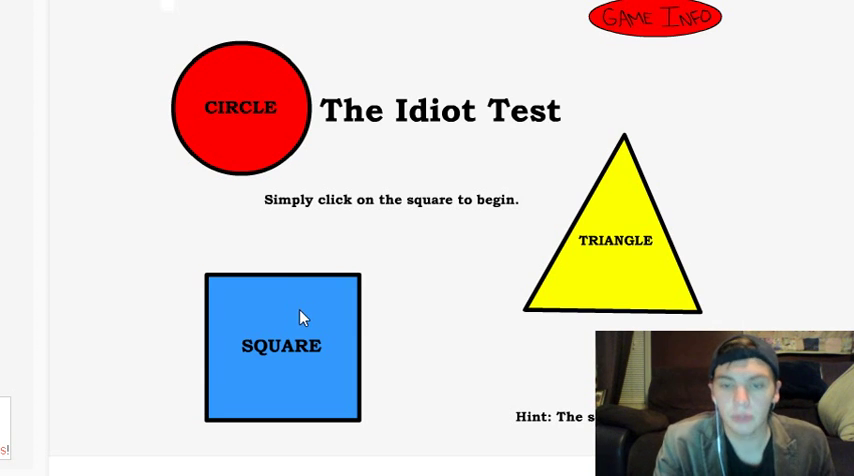
Start the test and attempt the blue/orange colour-button sequence, ending on the YOU FOOL!!! screen
click(280, 348)
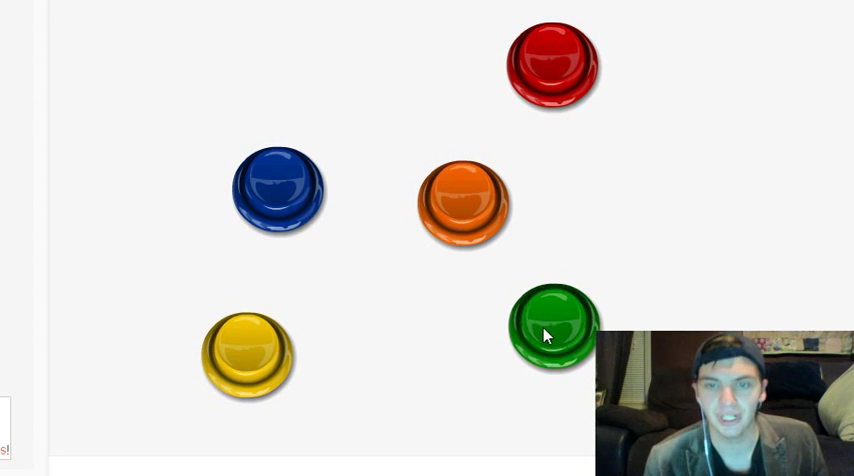
click(548, 336)
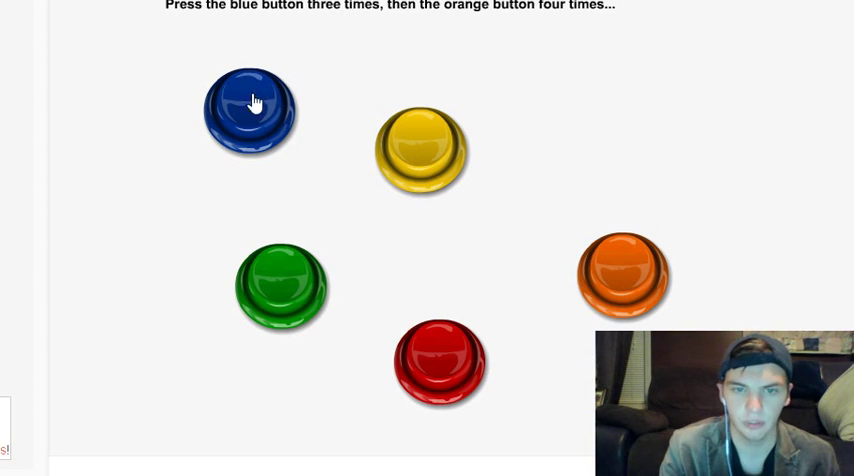
click(250, 108)
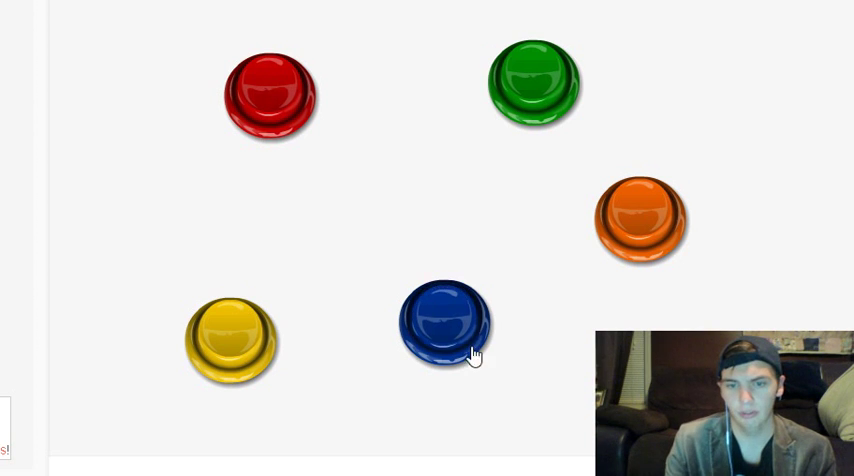
click(444, 322)
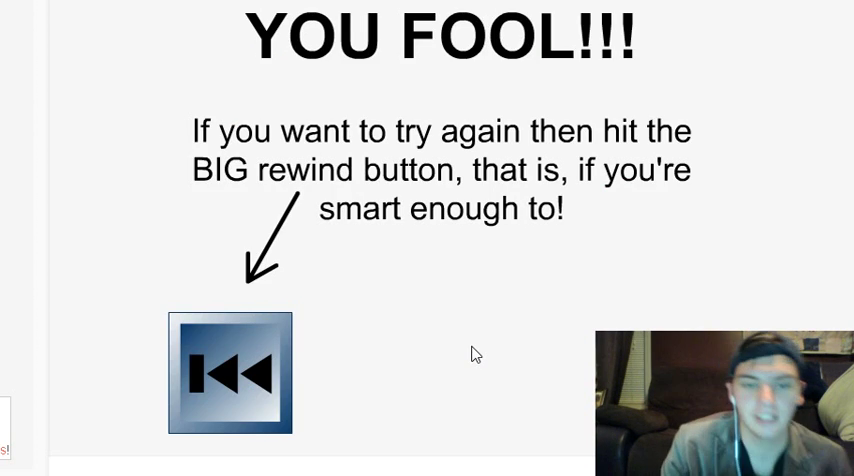
Rewind and redo the blue-three, orange-four sequence to pass level one as Border-Line Idiot
click(232, 372)
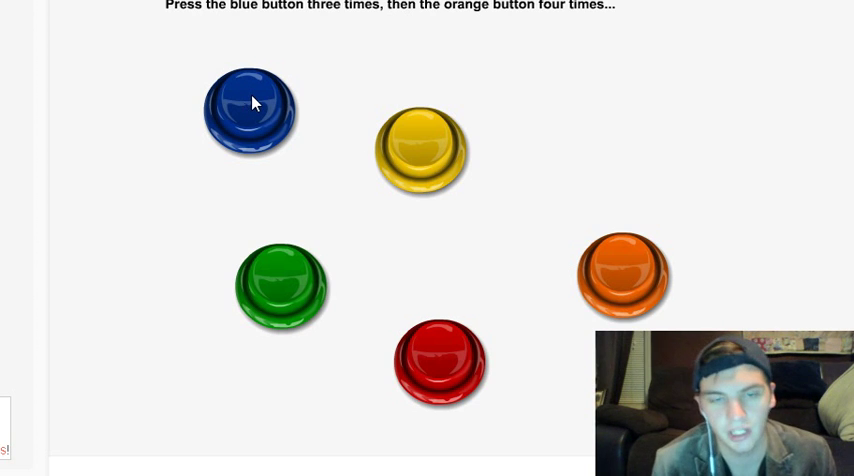
click(252, 110)
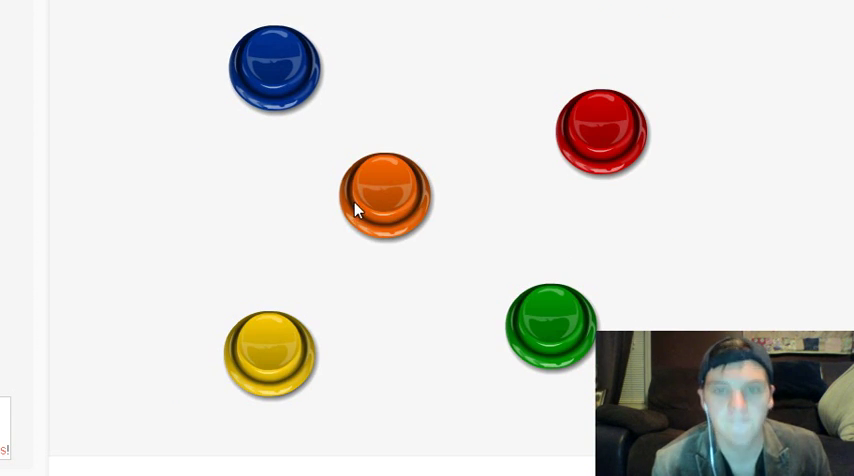
click(384, 196)
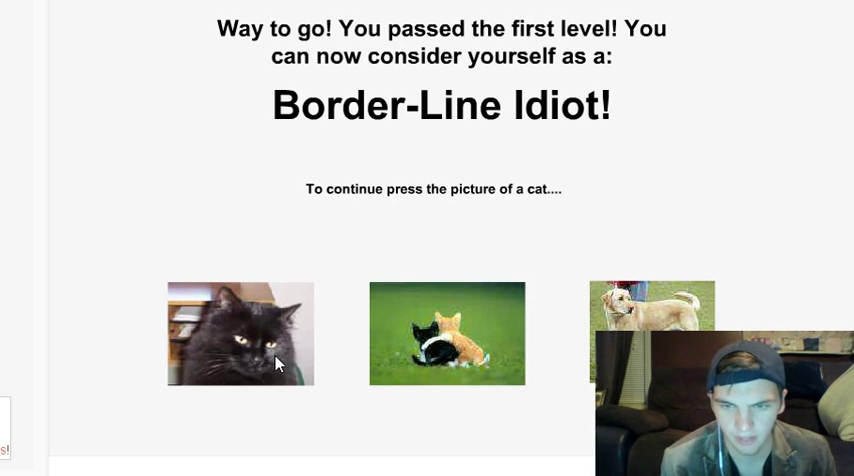
mouse_move(358, 368)
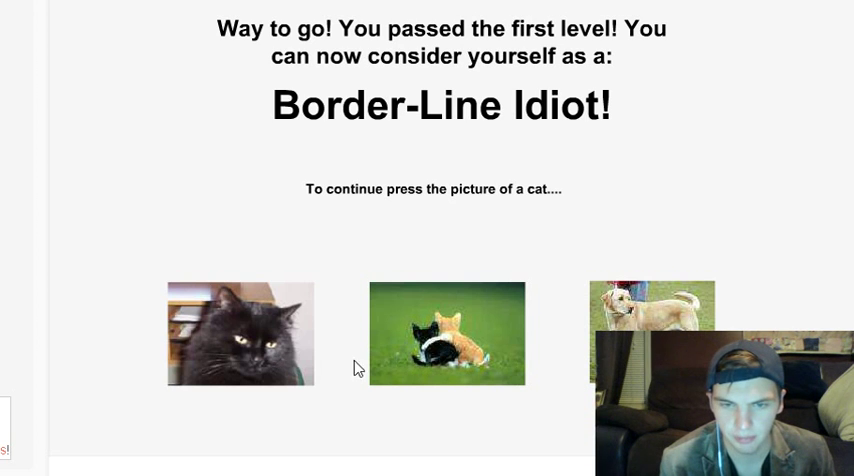
Pick the cat picture and press the rectangle, leaving the red button untouched, reaching Almost Average
click(240, 334)
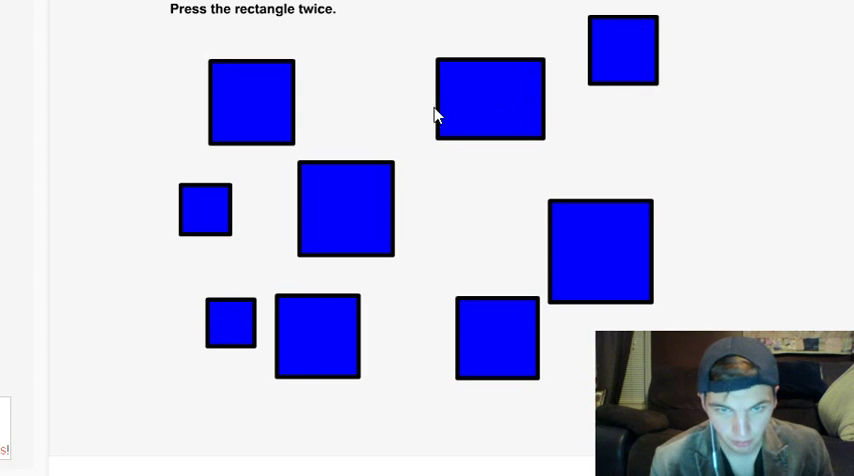
mouse_move(482, 192)
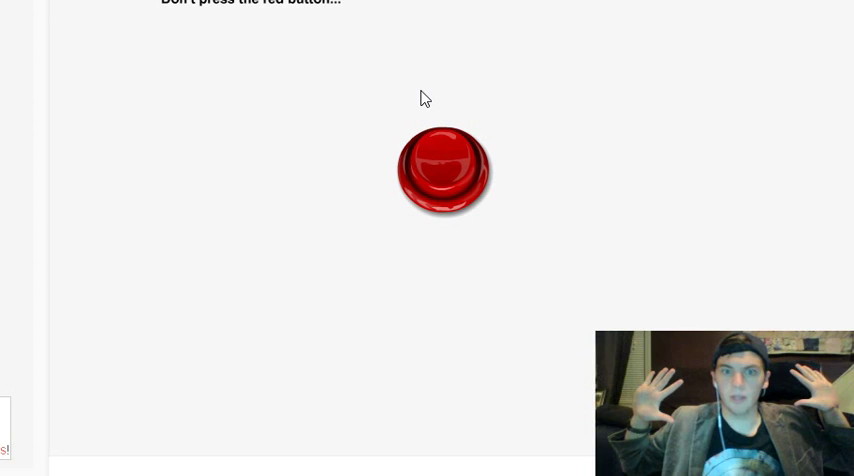
click(444, 168)
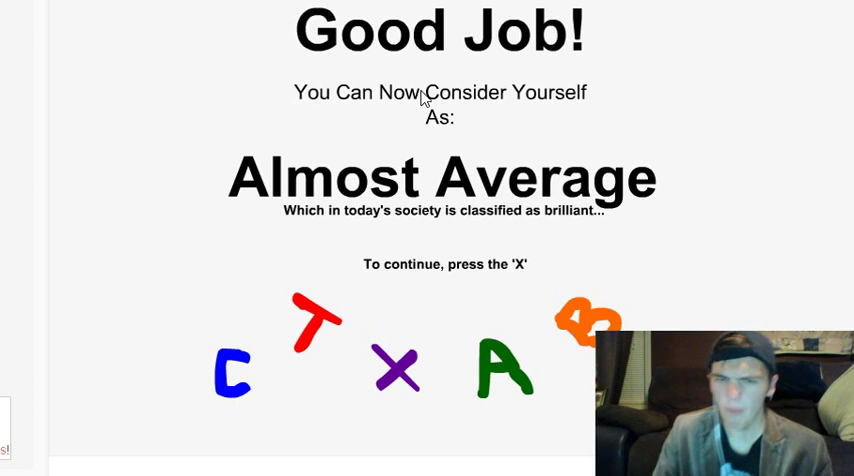
mouse_move(374, 346)
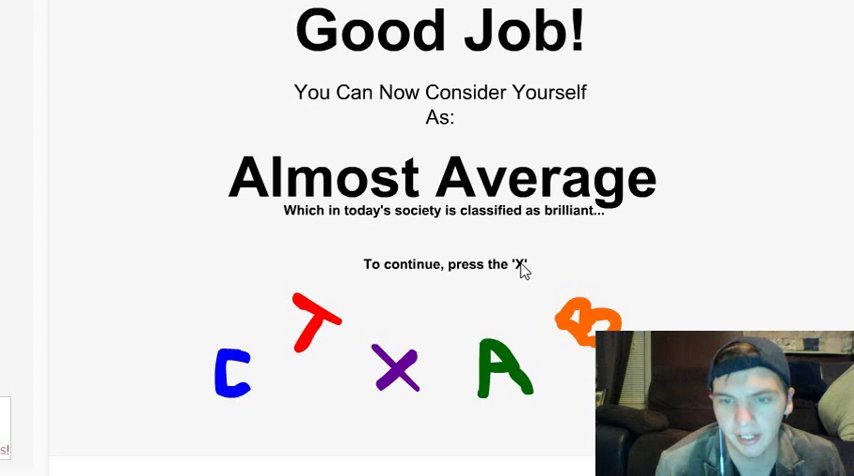
Answer X, the yellow-blue-yellow sequence and 'The letter R' formation to reach Average
key(x)
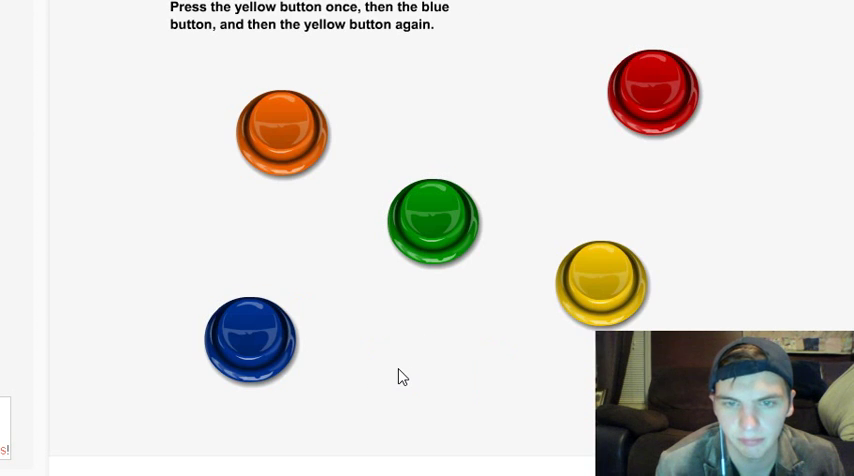
mouse_move(392, 340)
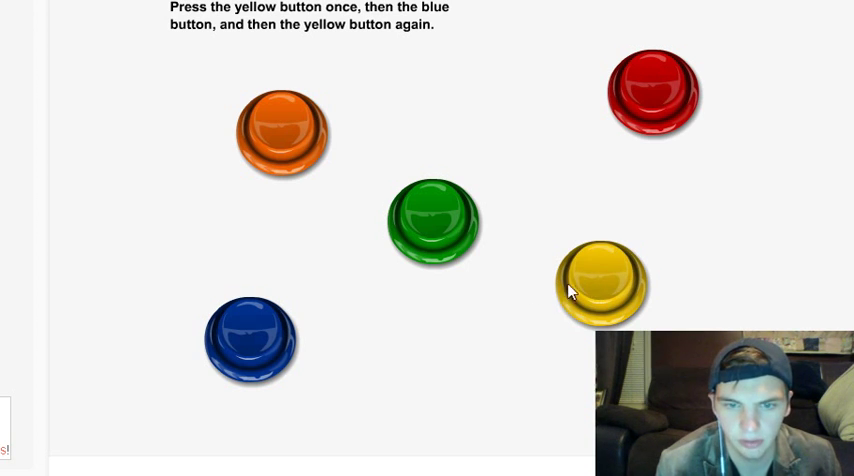
click(600, 284)
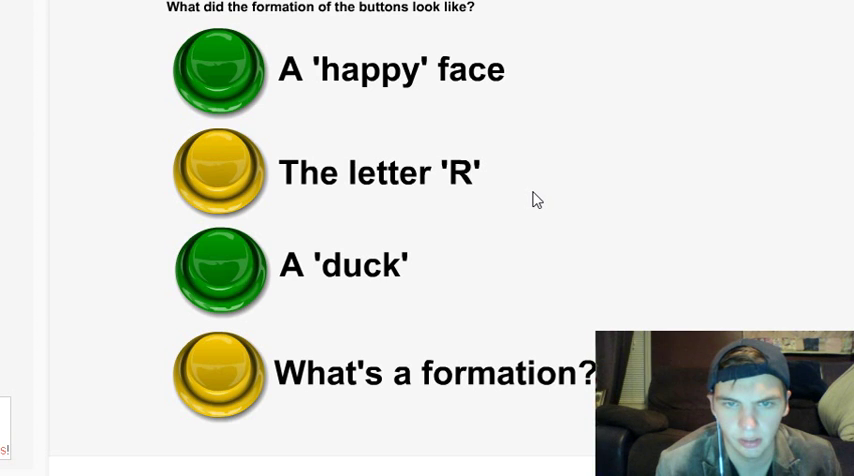
mouse_move(216, 196)
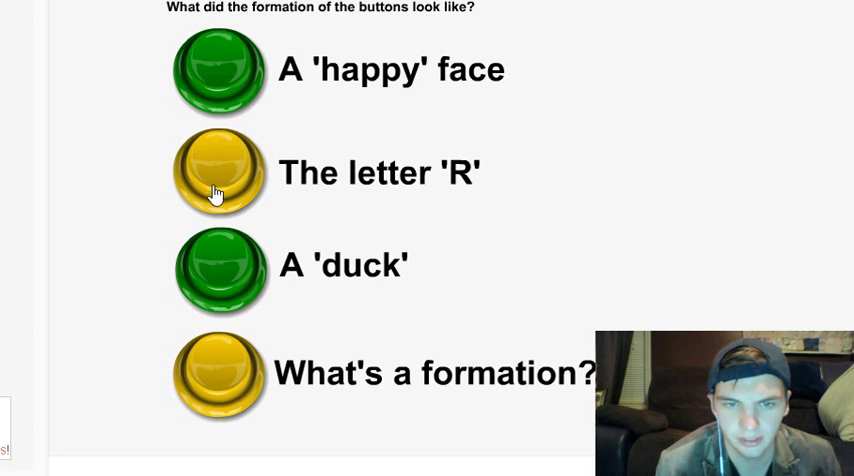
click(218, 172)
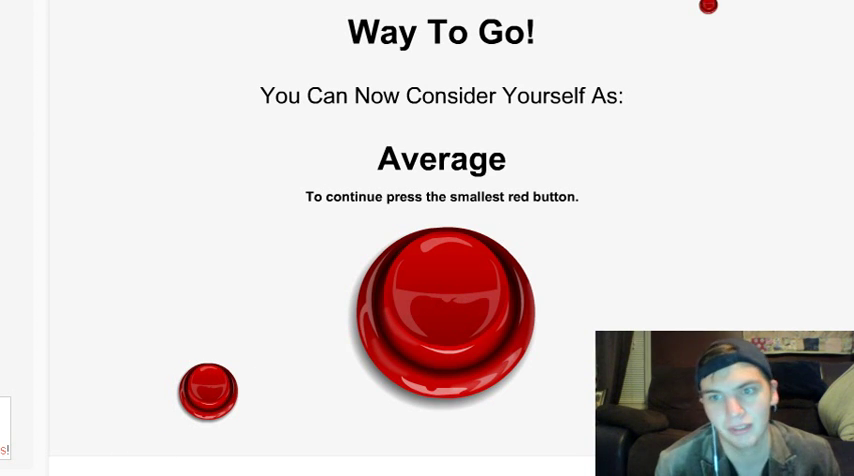
Pick the smallest red button and lightest blue square, skipping the green button, to reach Kinda-Smart
click(208, 388)
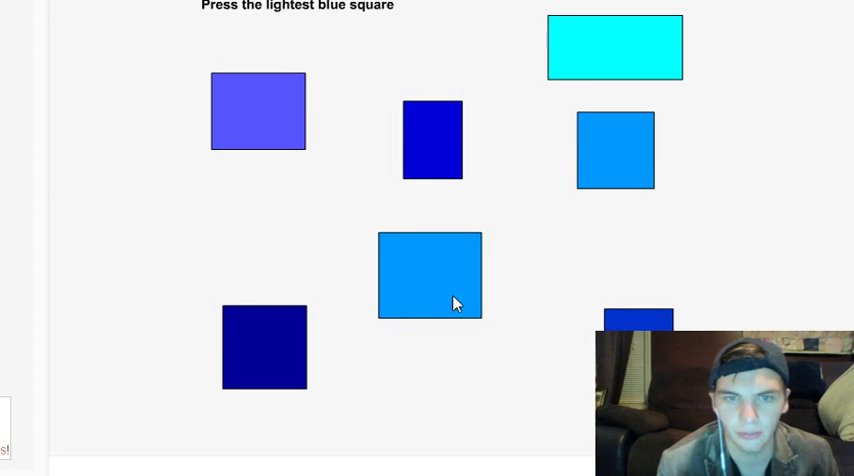
mouse_move(656, 232)
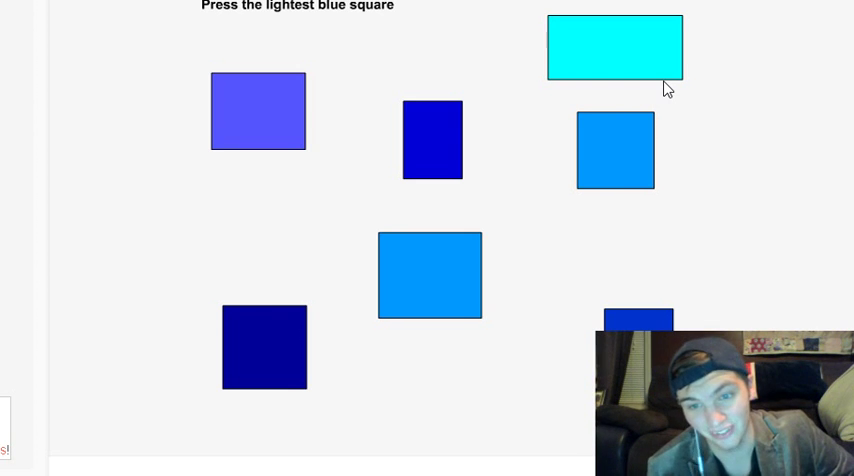
click(614, 48)
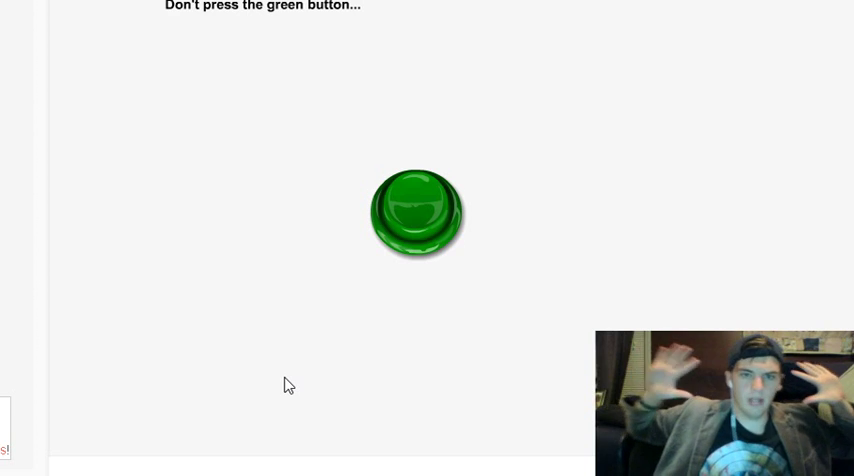
click(416, 210)
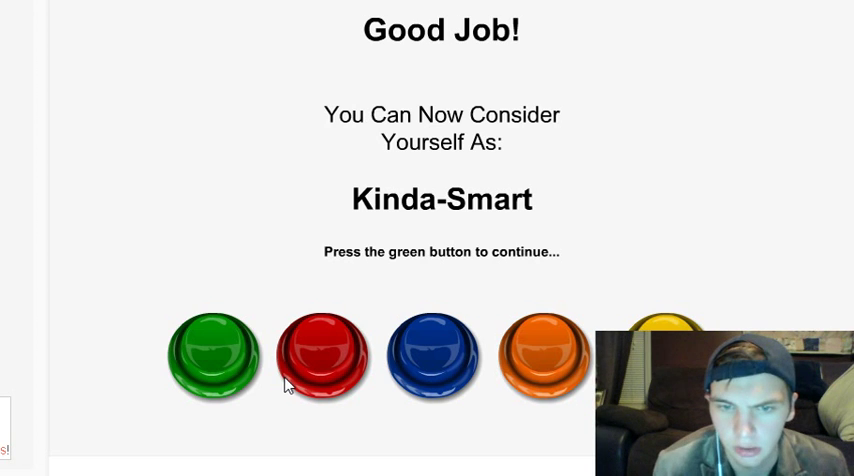
Continue with the green button, answer 4 and pick the yellow oval to reach Smart
click(208, 356)
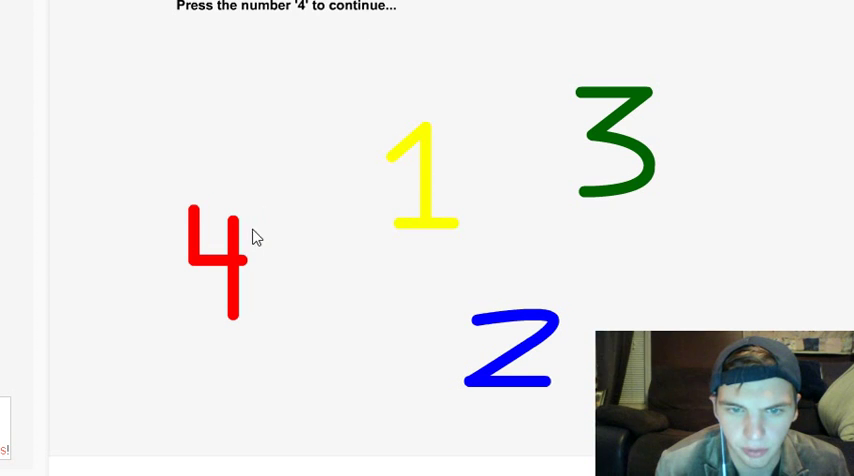
key(4)
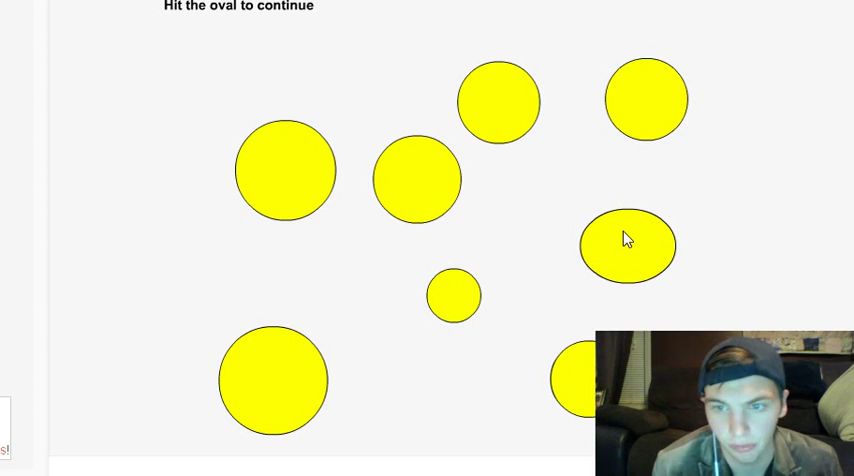
click(628, 248)
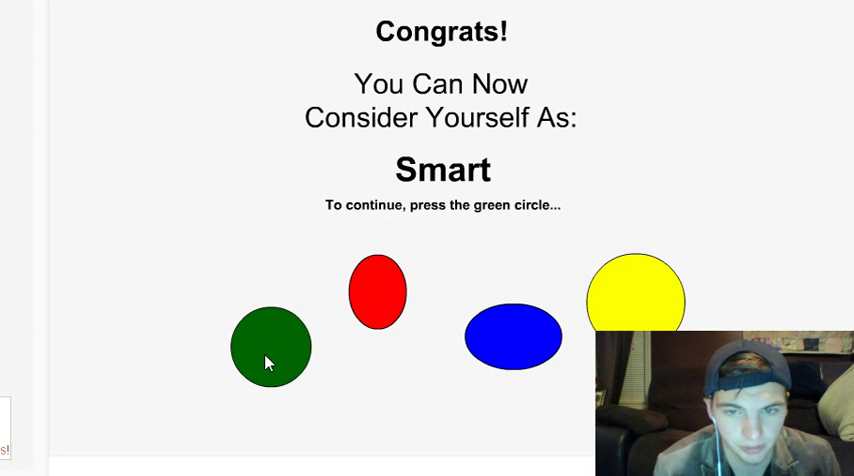
Press the green circle, finish the last button puzzles and reach the Brilliant Congratulations screen
click(268, 348)
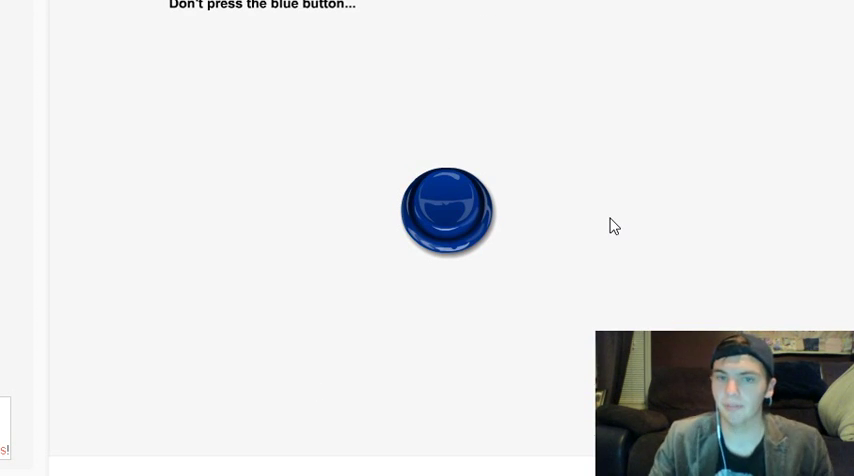
click(448, 208)
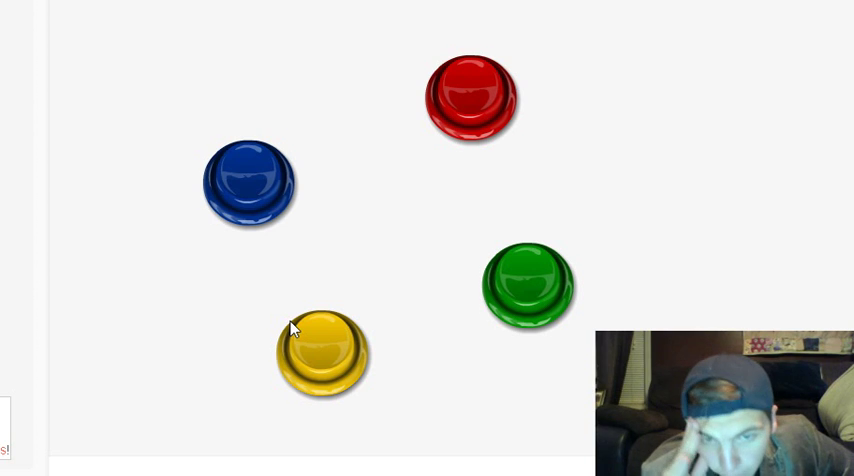
mouse_move(408, 350)
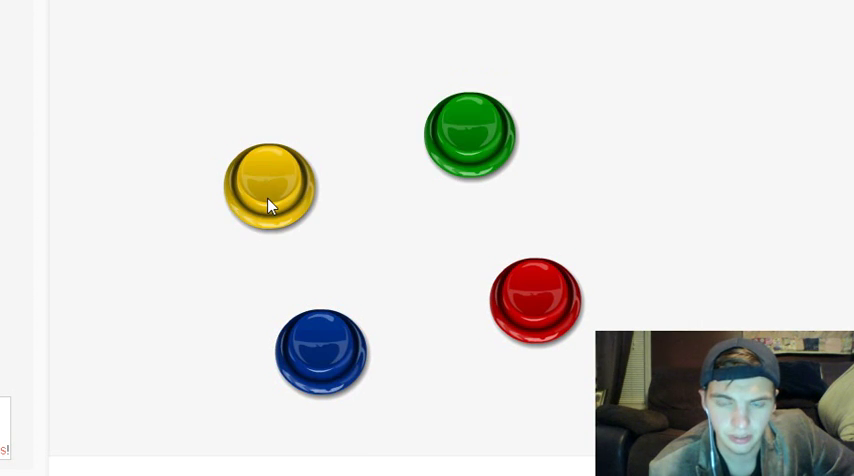
mouse_move(312, 190)
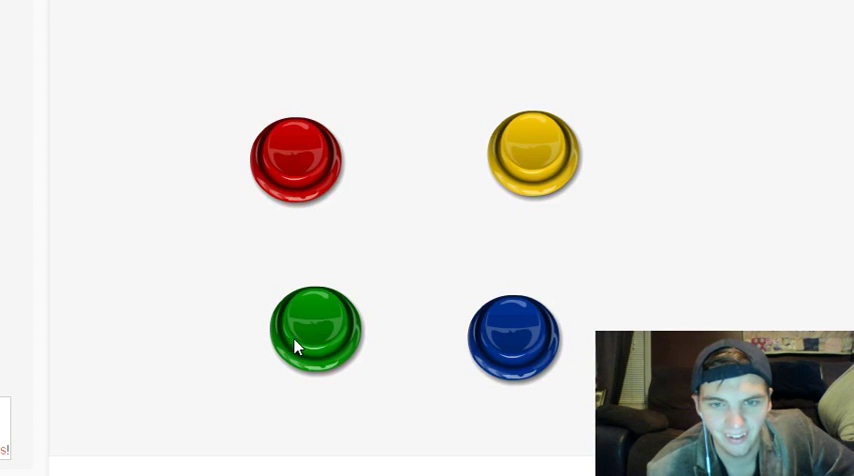
click(316, 332)
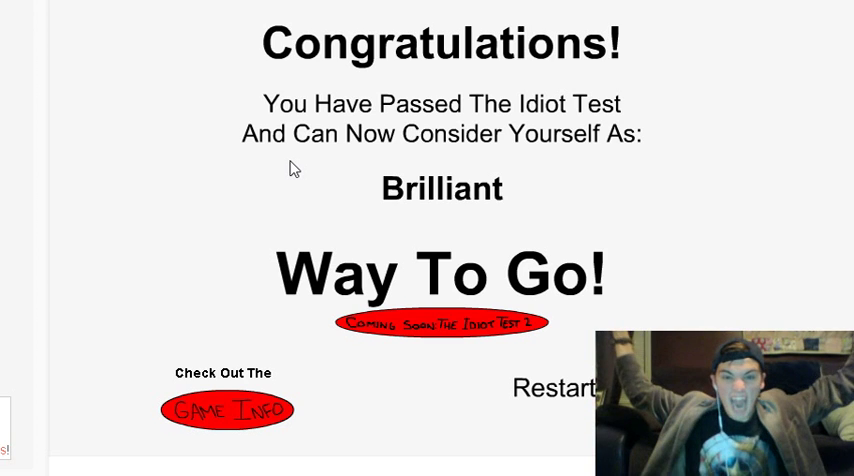